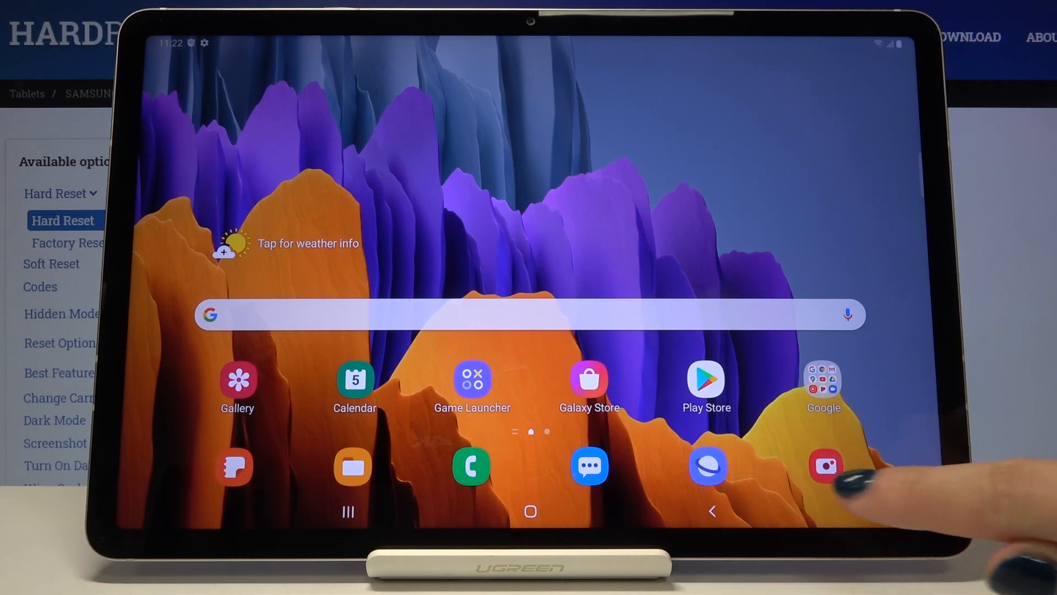
Step: Launch Samsung Camera from the home screen and reach its settings
{"action": "left_click", "coordinate": [826, 466]}
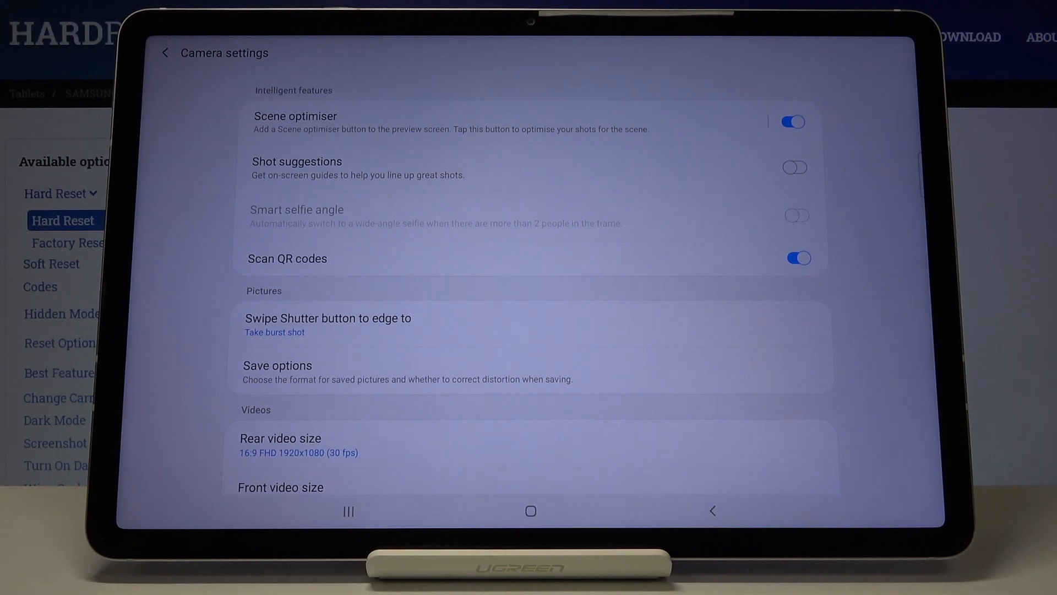
Step: Scroll to Useful features and toggle Location tags off, then back on
{"action": "scroll", "scroll_direction": "down", "scroll_amount": 3}
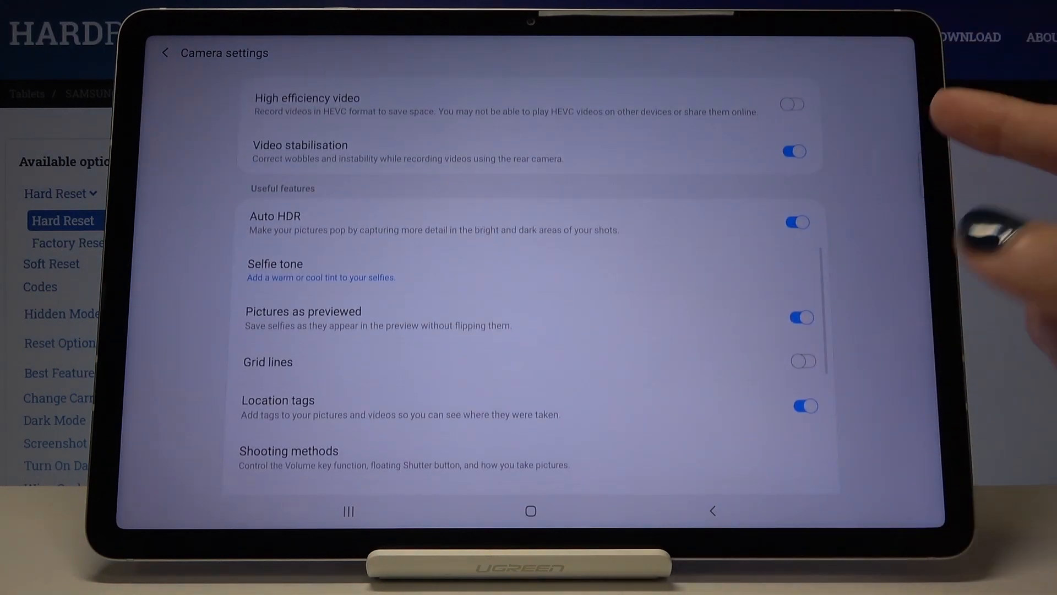
{"action": "scroll", "scroll_direction": "down", "scroll_amount": 3}
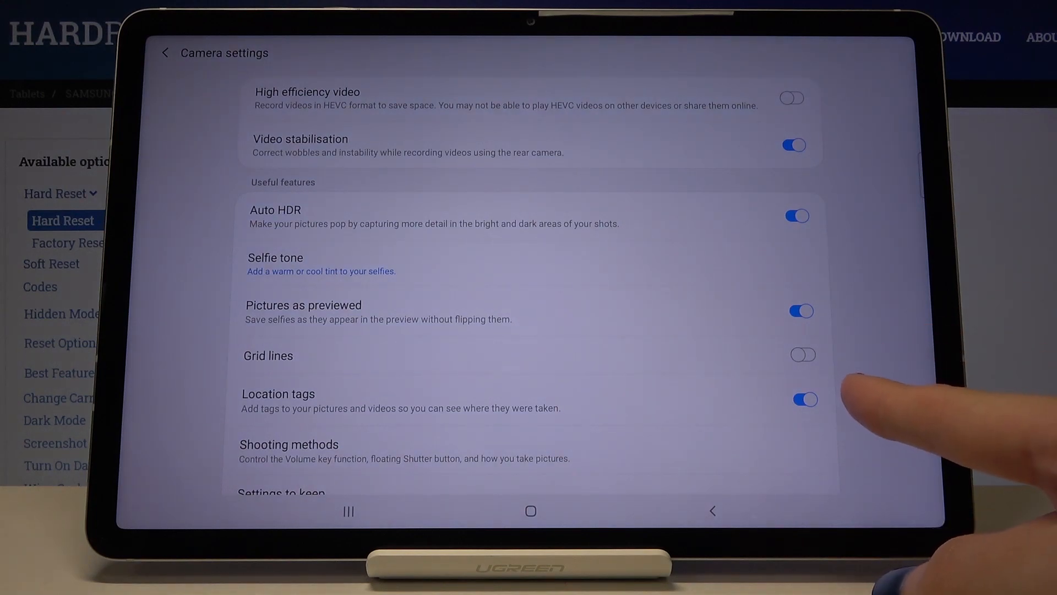
{"action": "left_click", "coordinate": [805, 400]}
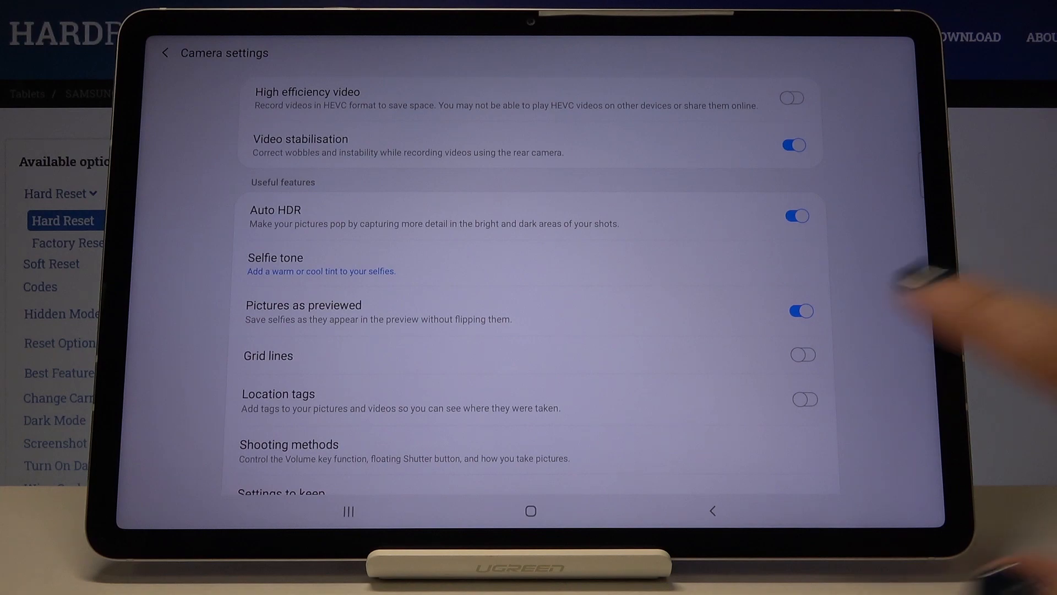
{"action": "left_click", "coordinate": [804, 399]}
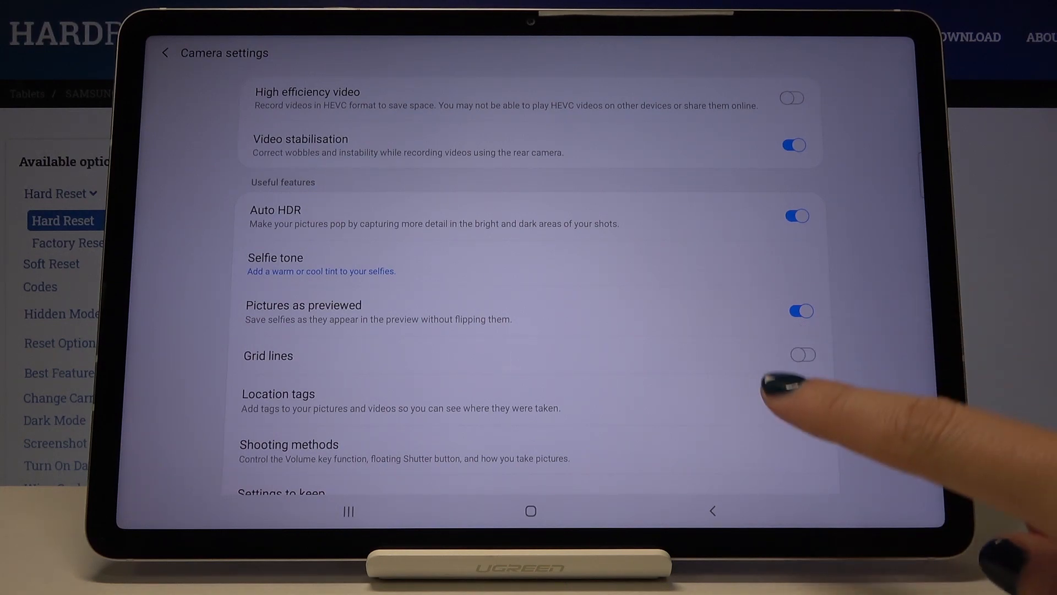
{"action": "left_click", "coordinate": [805, 399]}
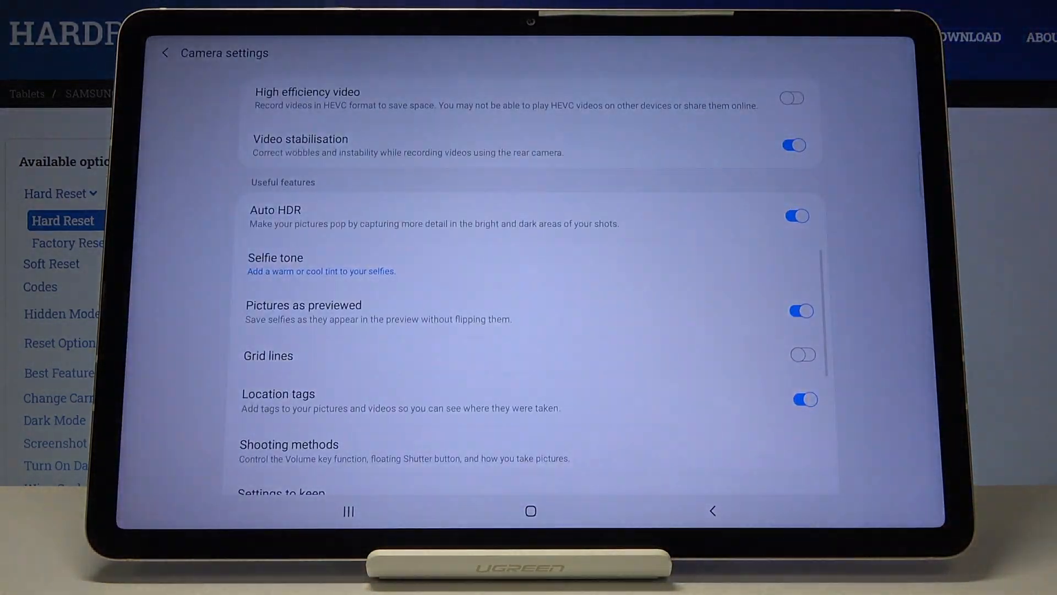
Step: View the photo's Gallery details with the Kraków address and map, then go Home
{"action": "left_click", "coordinate": [805, 399]}
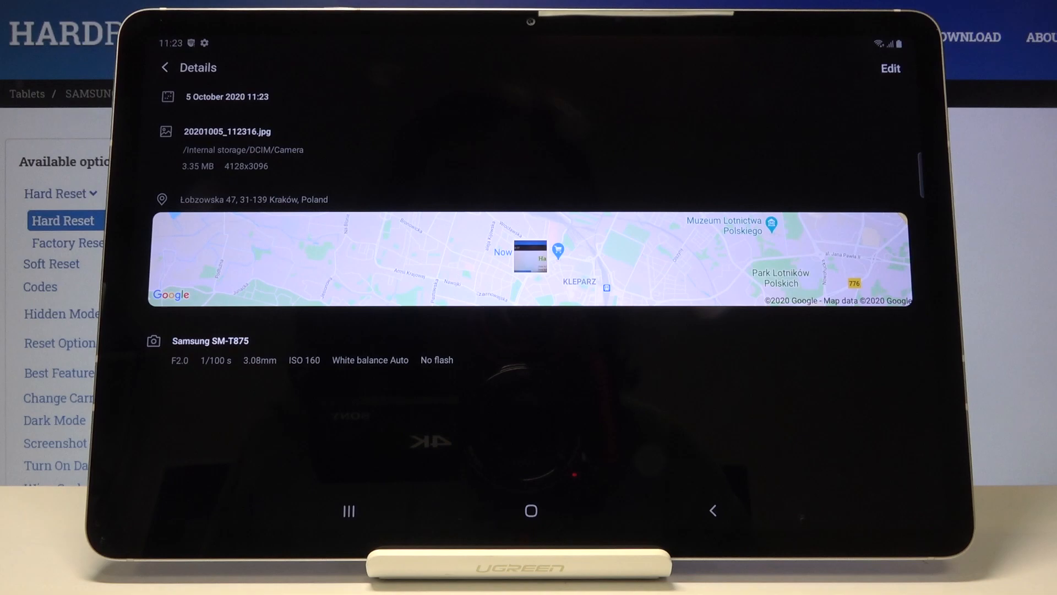
{"action": "left_click", "coordinate": [530, 511]}
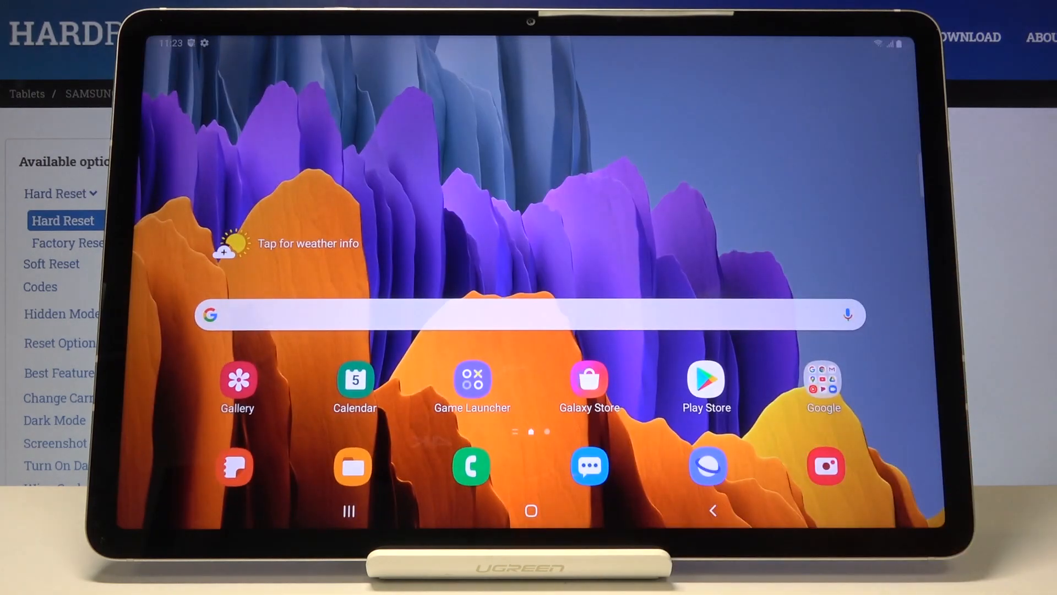